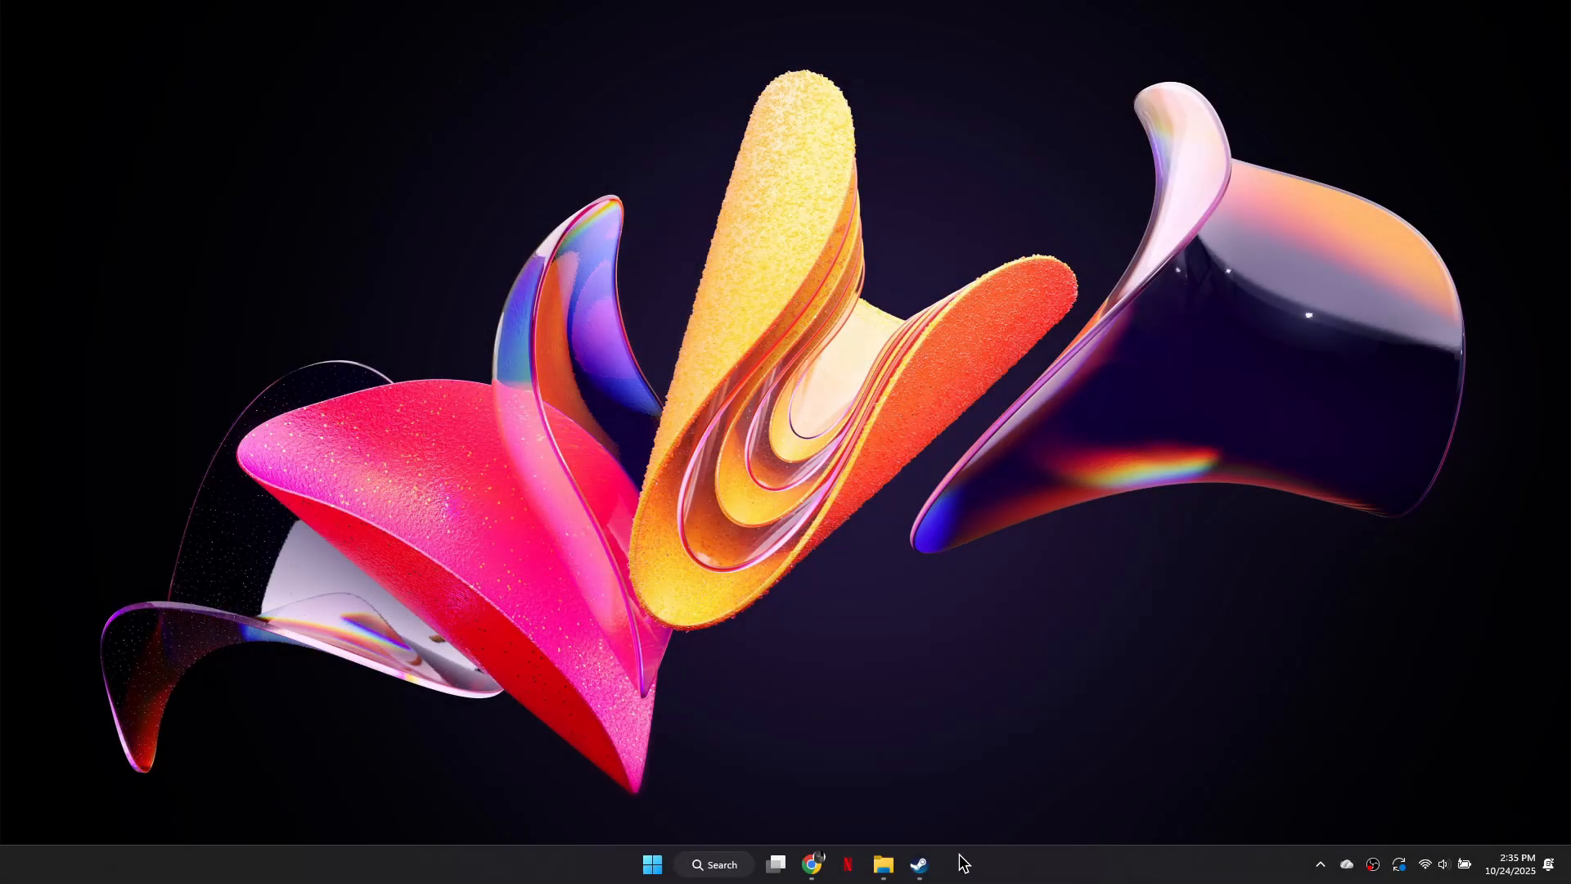
Step: Launch Steam and reach the Steam Support page for the Offline Mode issue
click(918, 864)
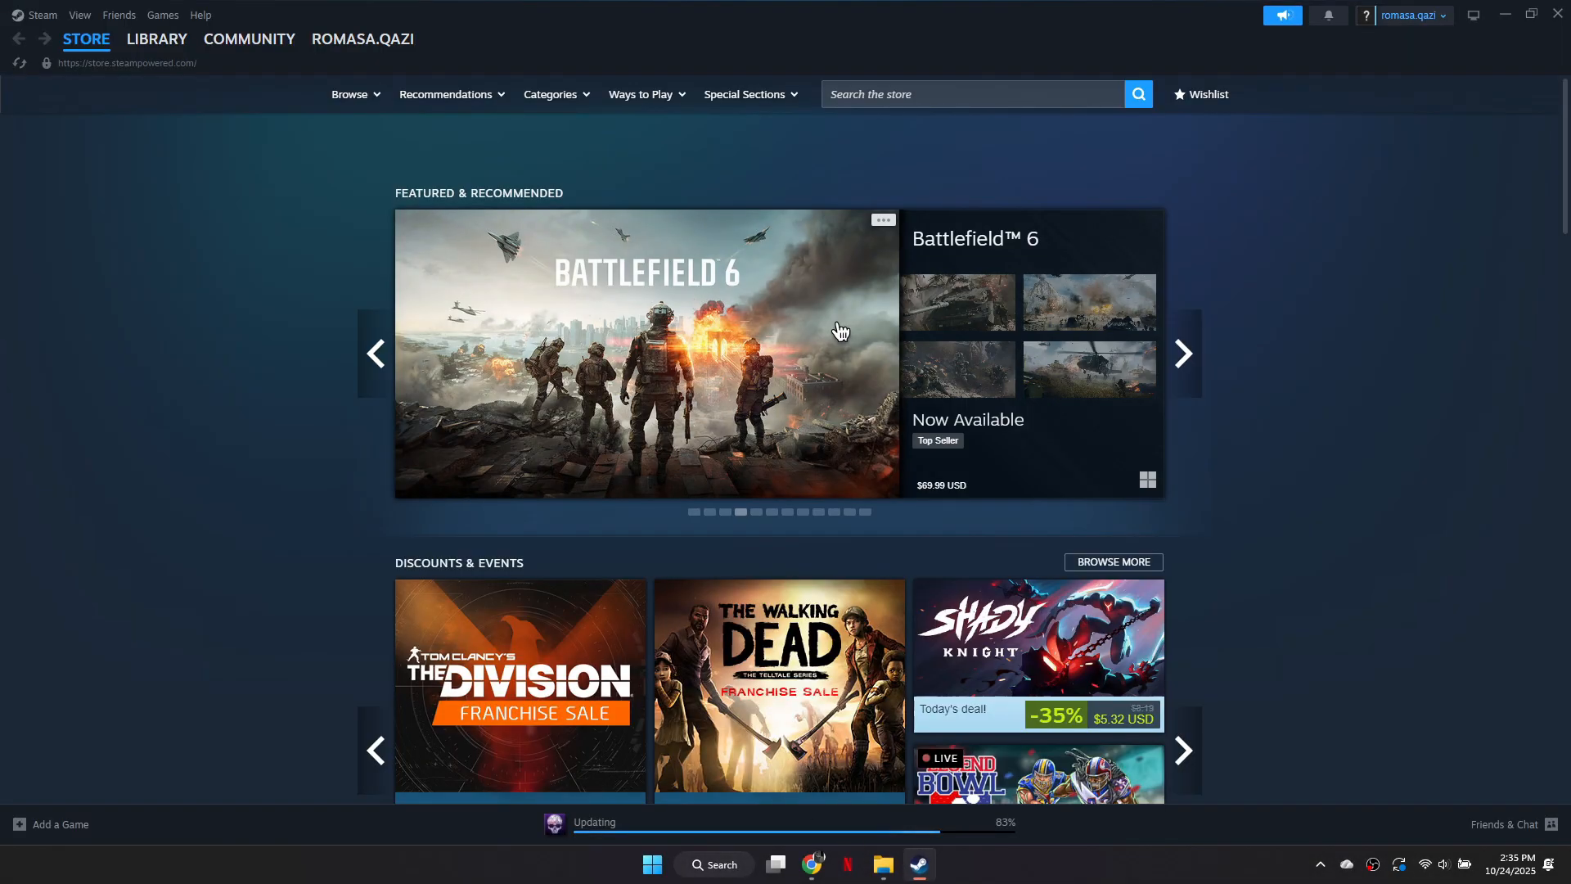
mouse_move(199, 15)
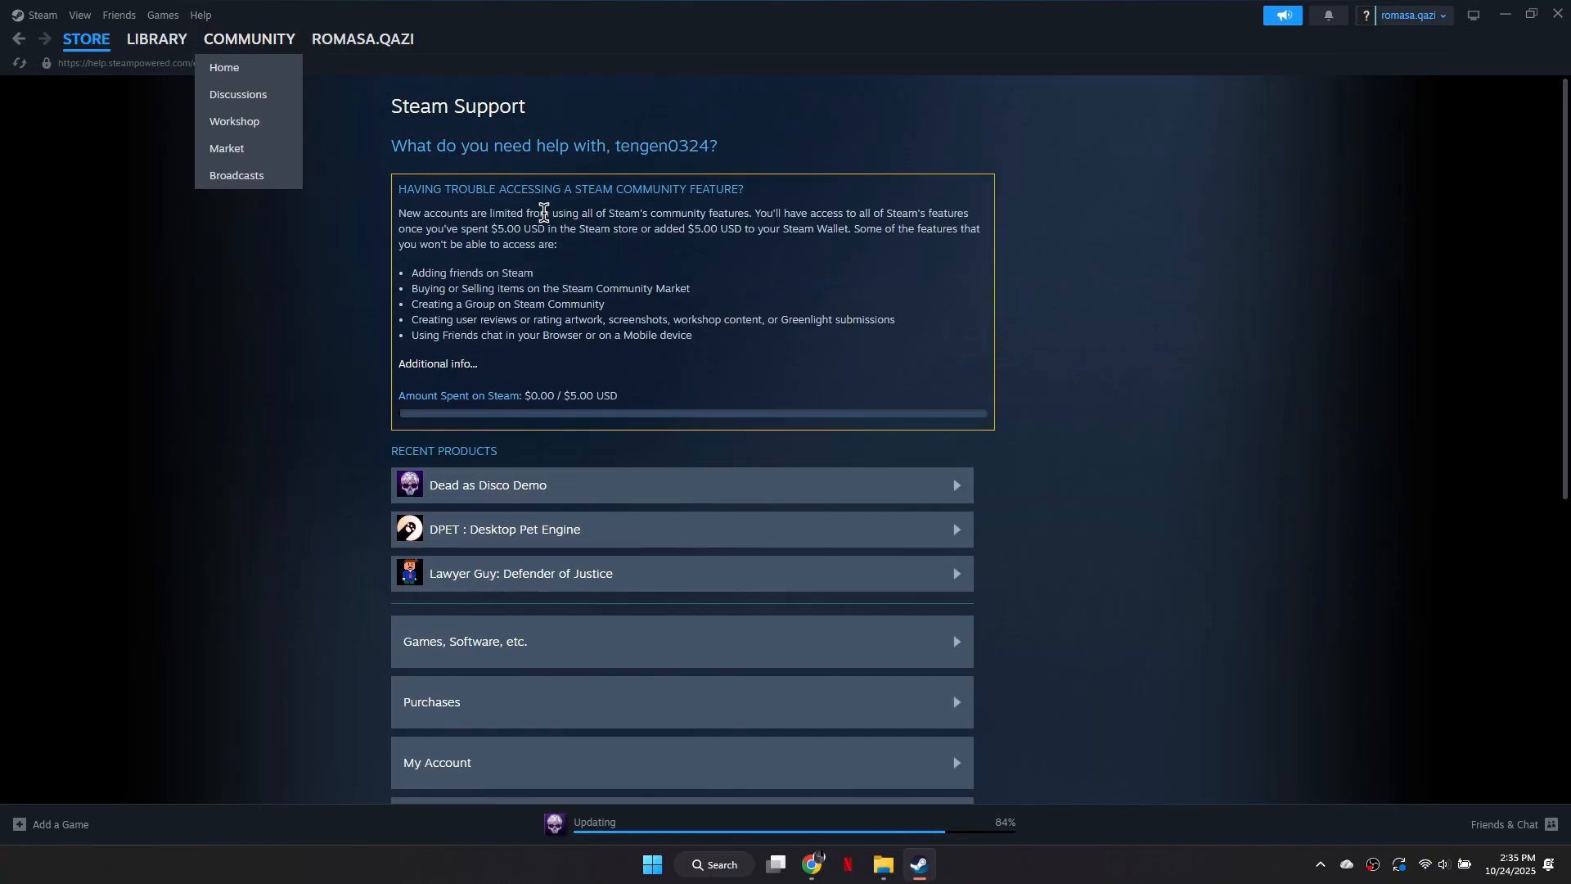
scroll(down, 3)
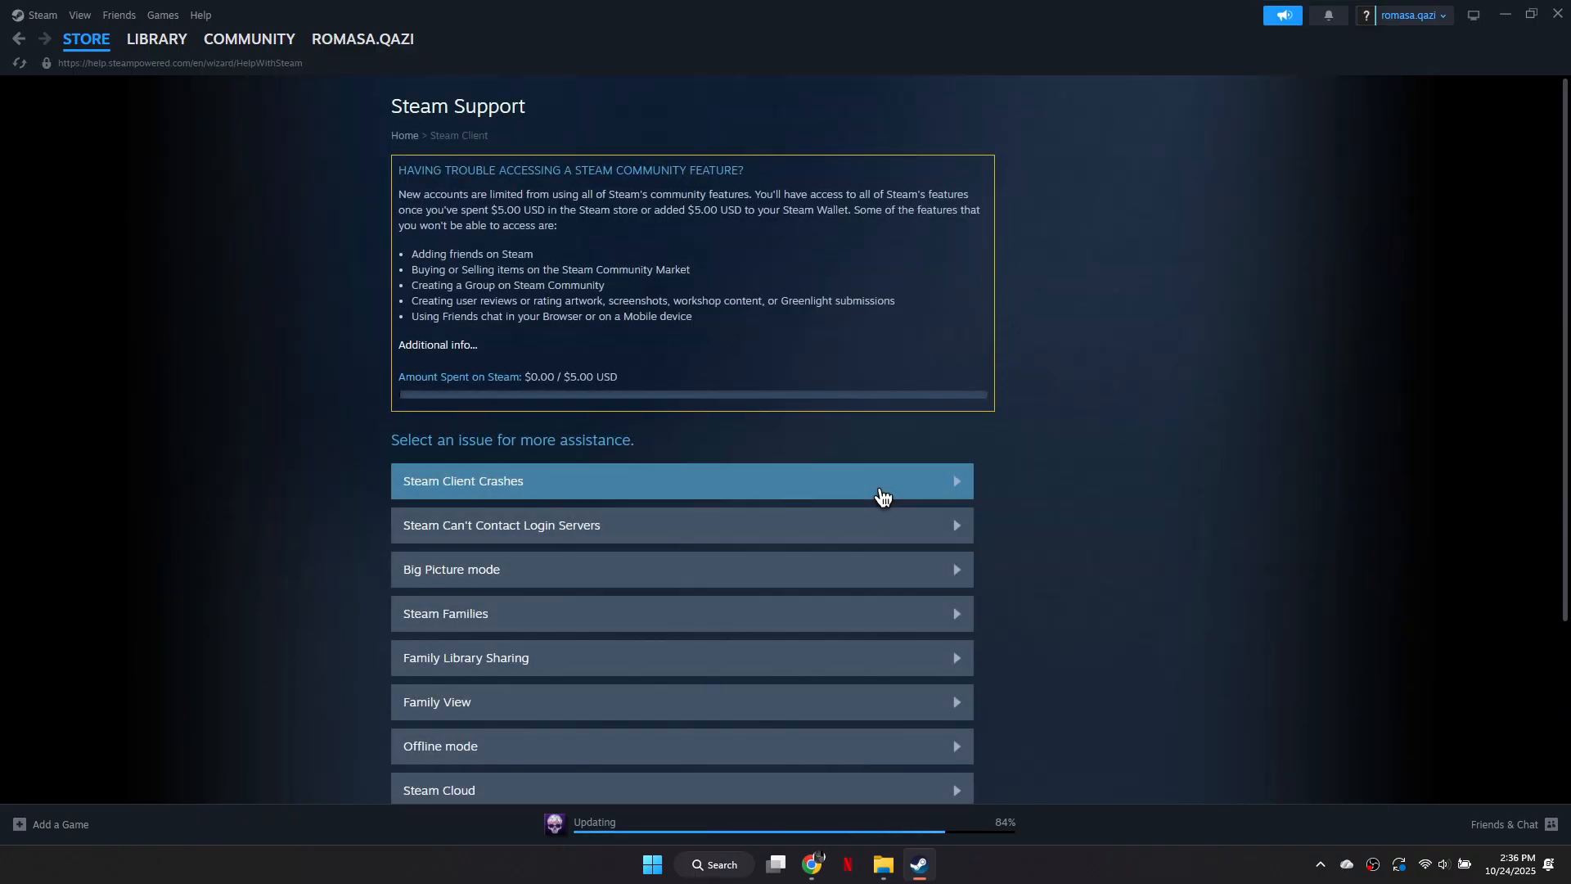
scroll(down, 3)
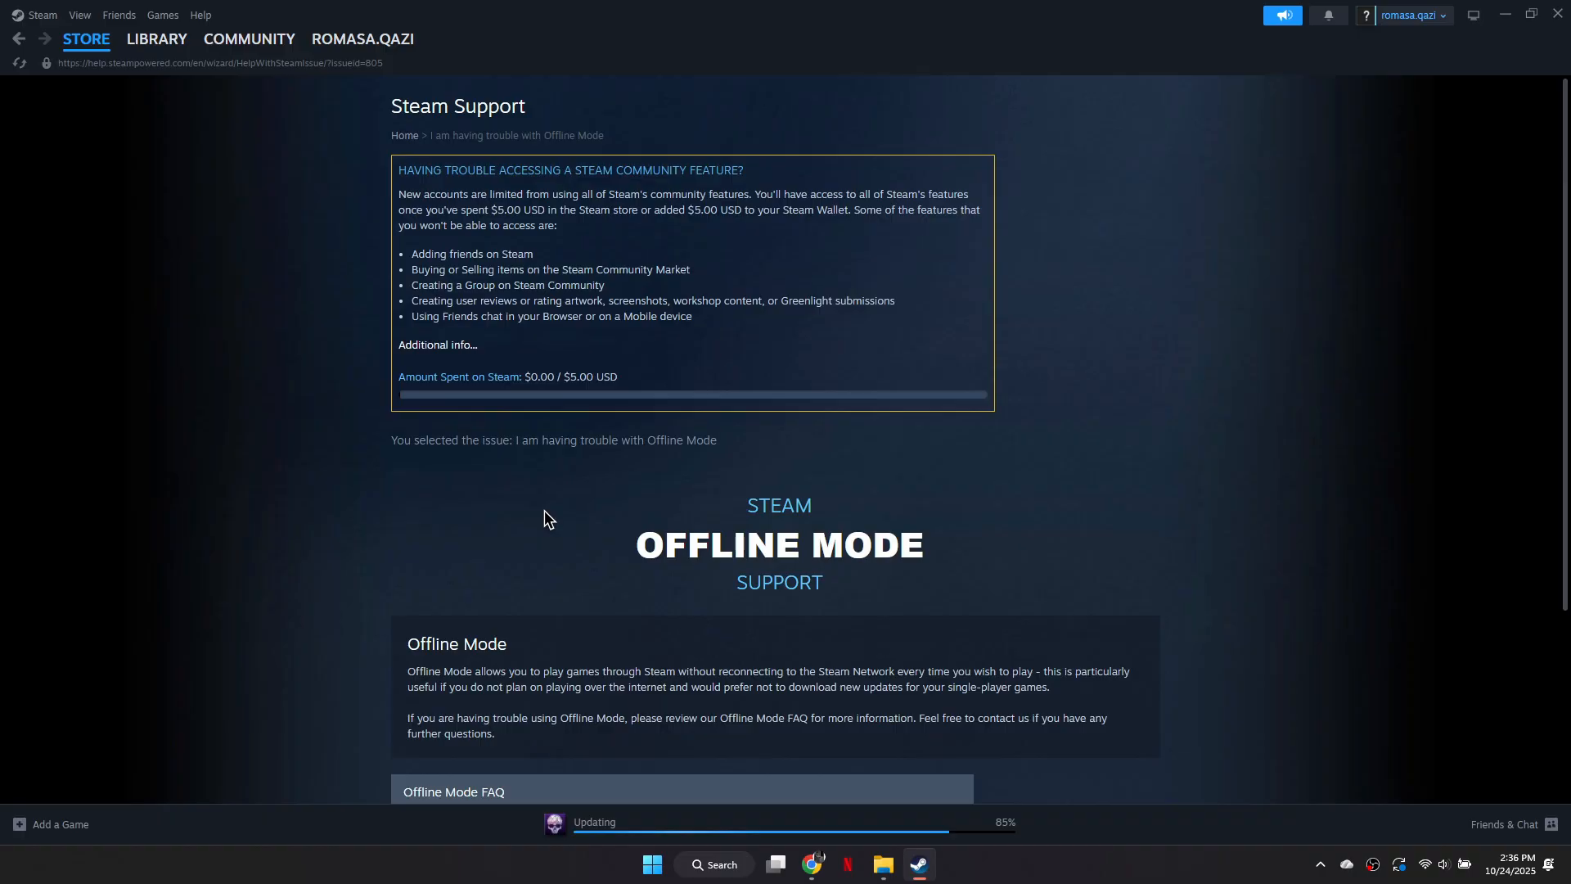
Step: Submit a help request asking which platforms the Steam account is linked to
scroll(down, 3)
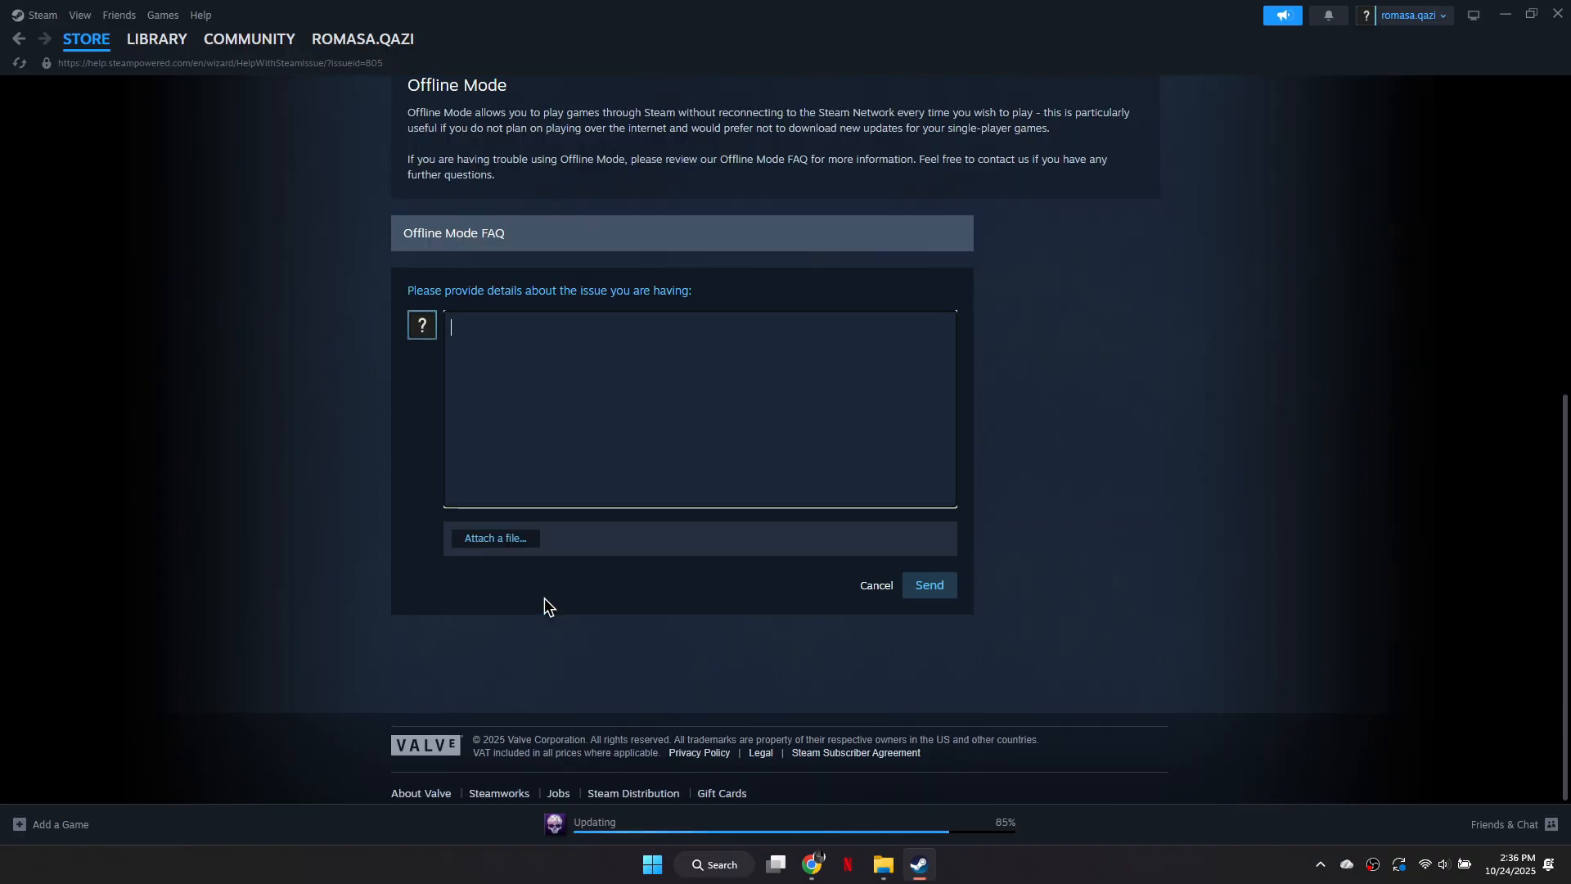
text(Good day! I require some information as to which platforms my steam account is linked to. I am trying to connect my Steam to ____ but it's saying that's already linked to another account. Any help is appreciated.)
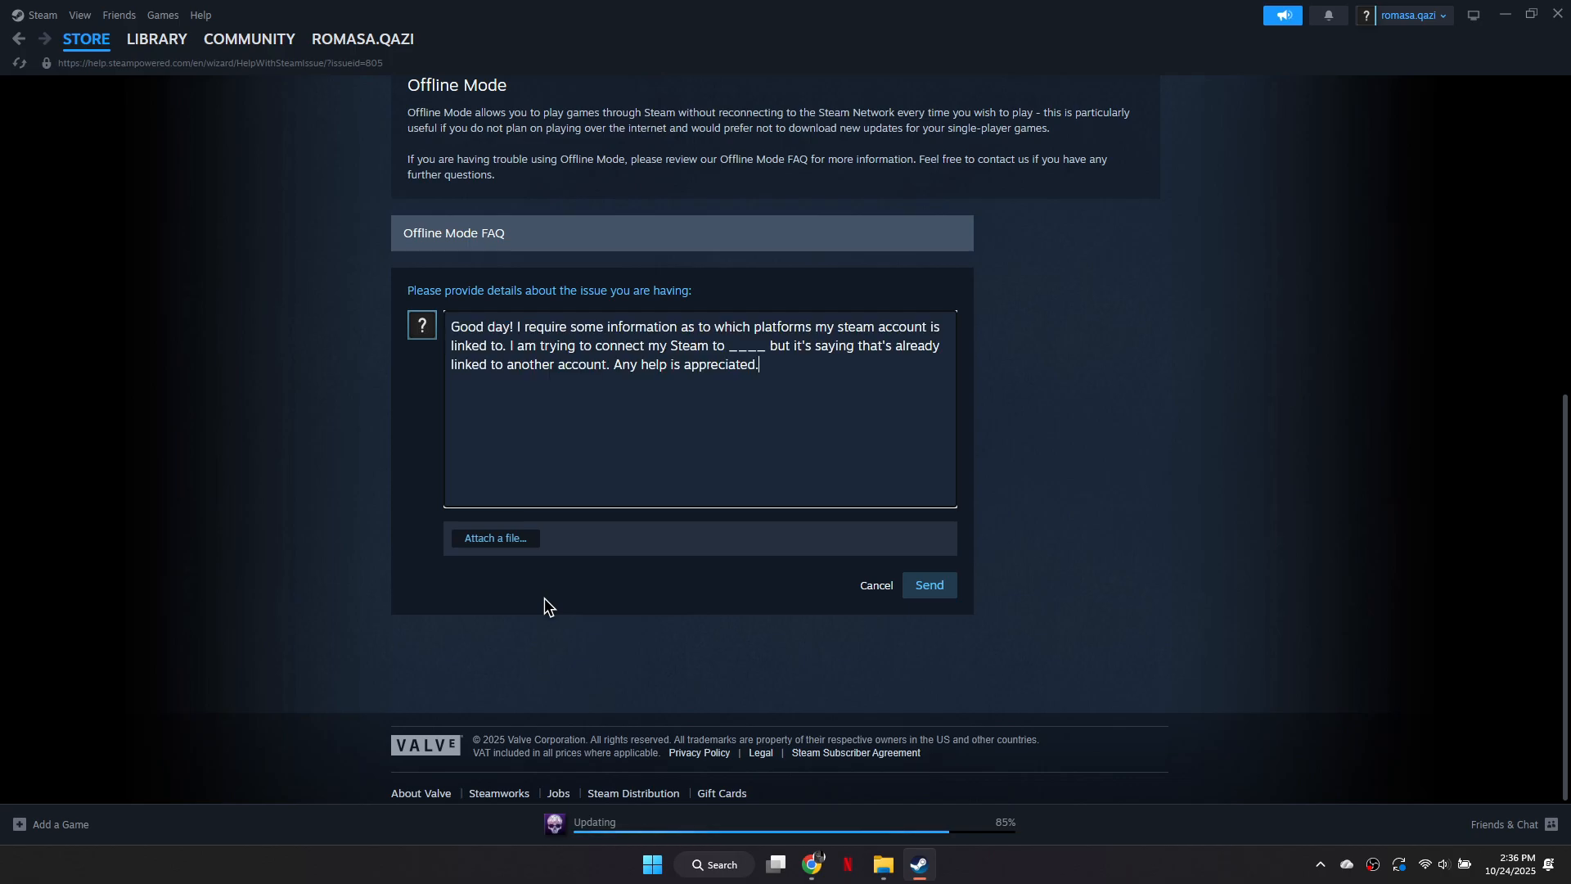
mouse_move(838, 355)
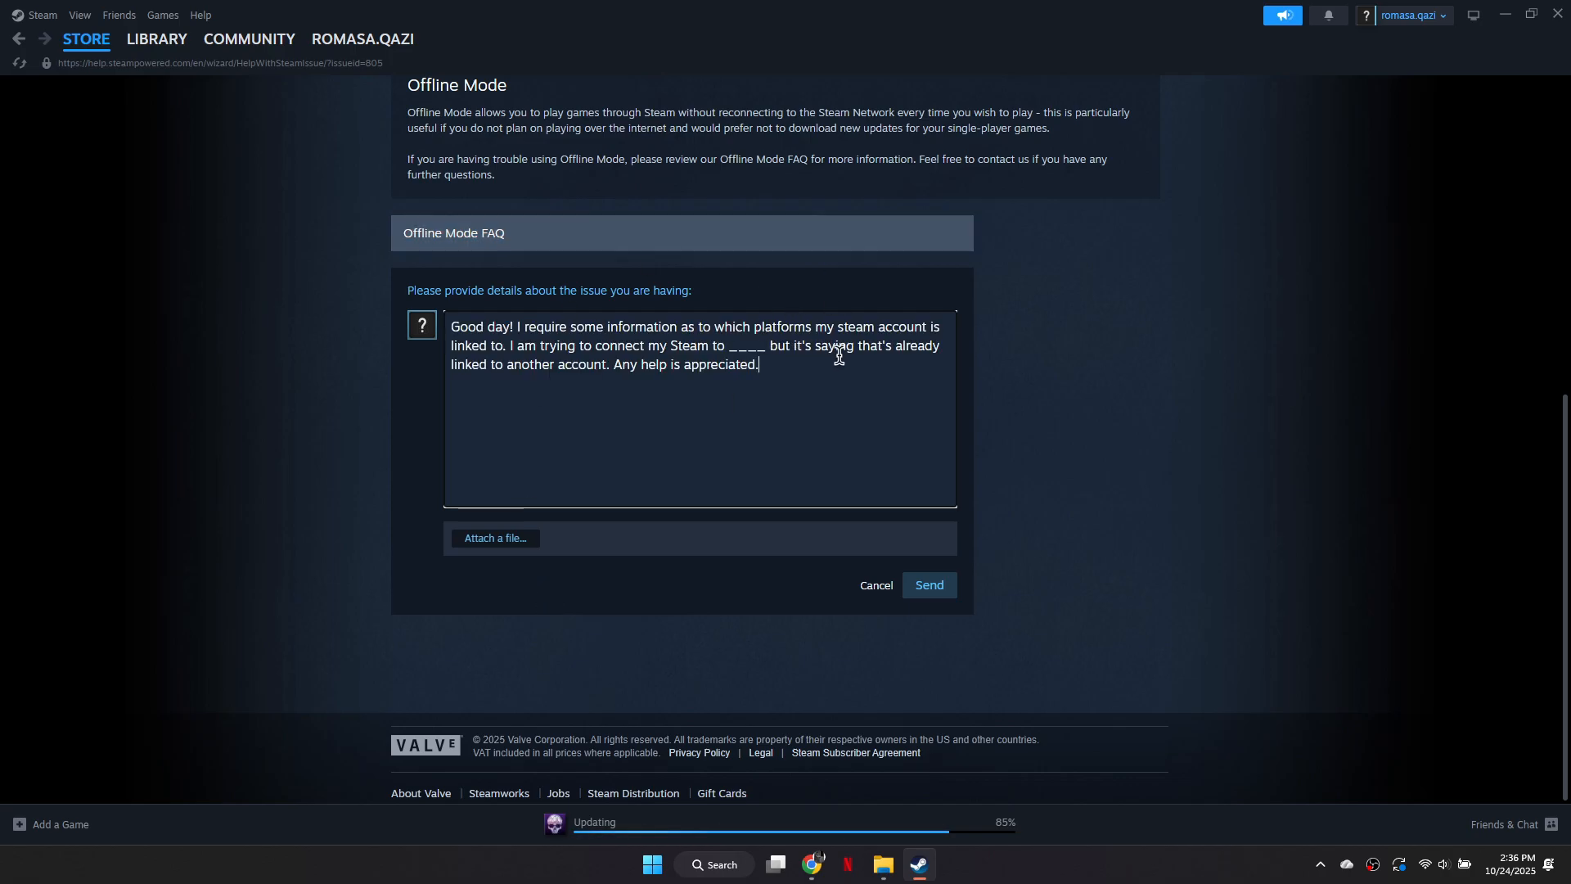
mouse_move(1224, 391)
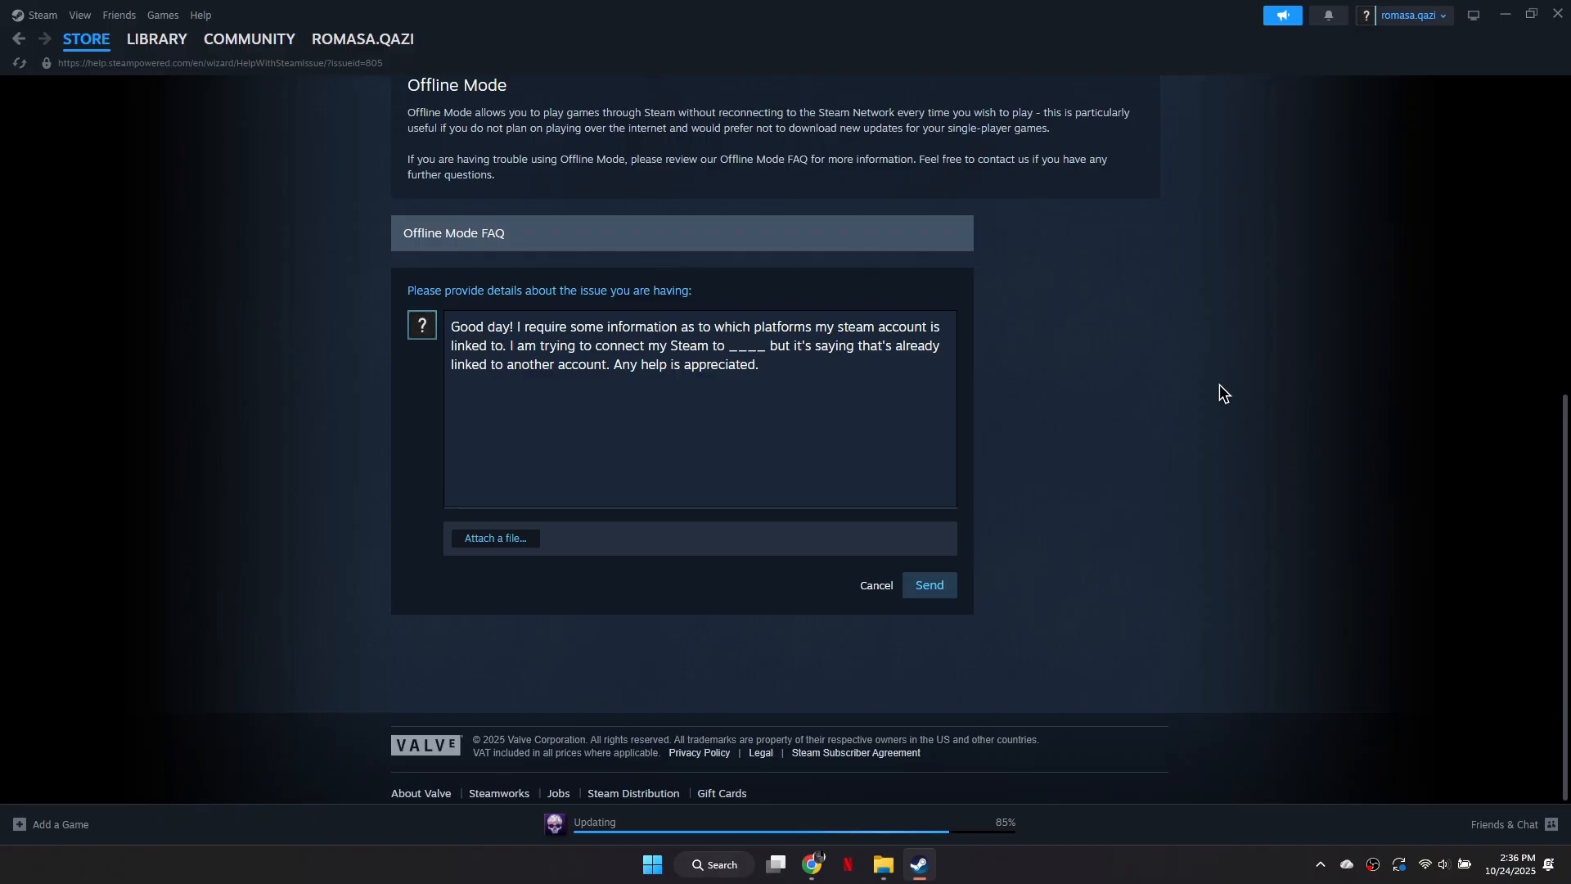
mouse_move(927, 586)
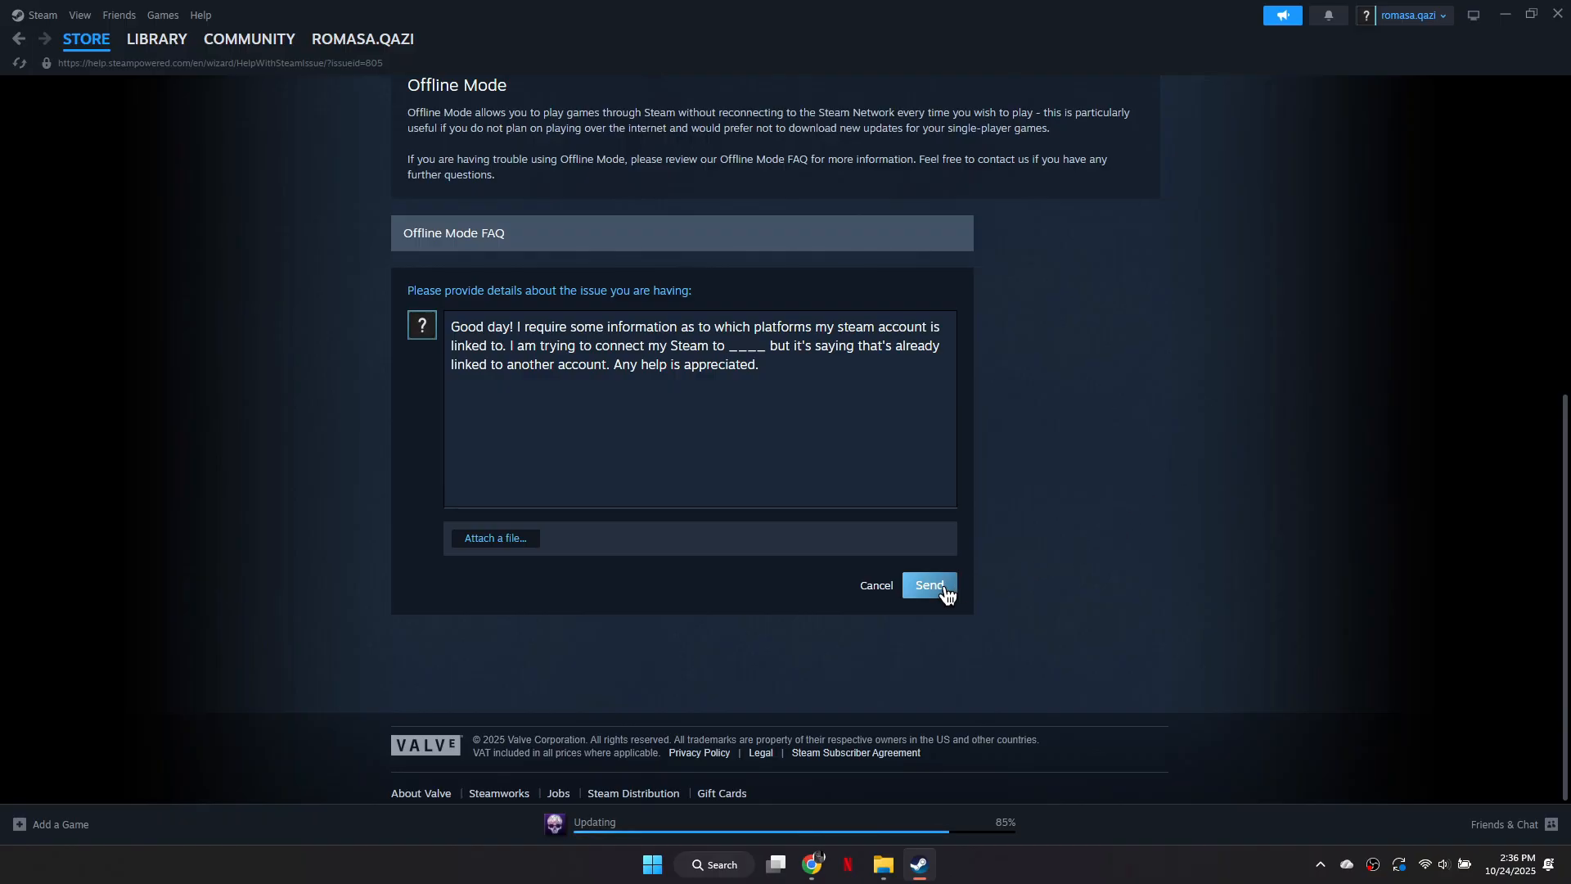
click(927, 586)
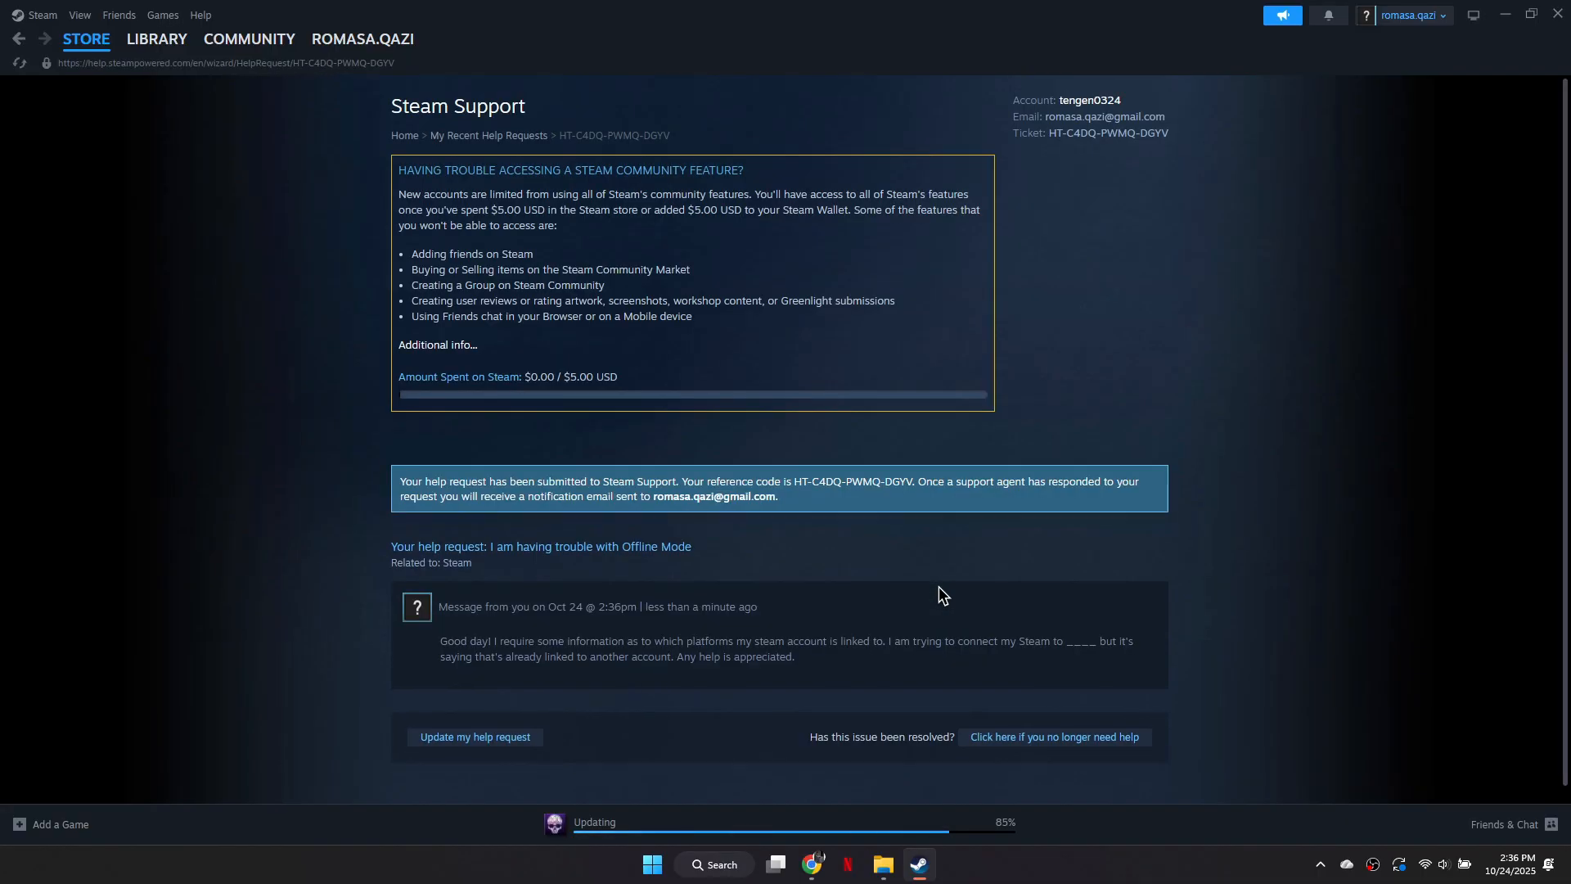
mouse_move(199, 15)
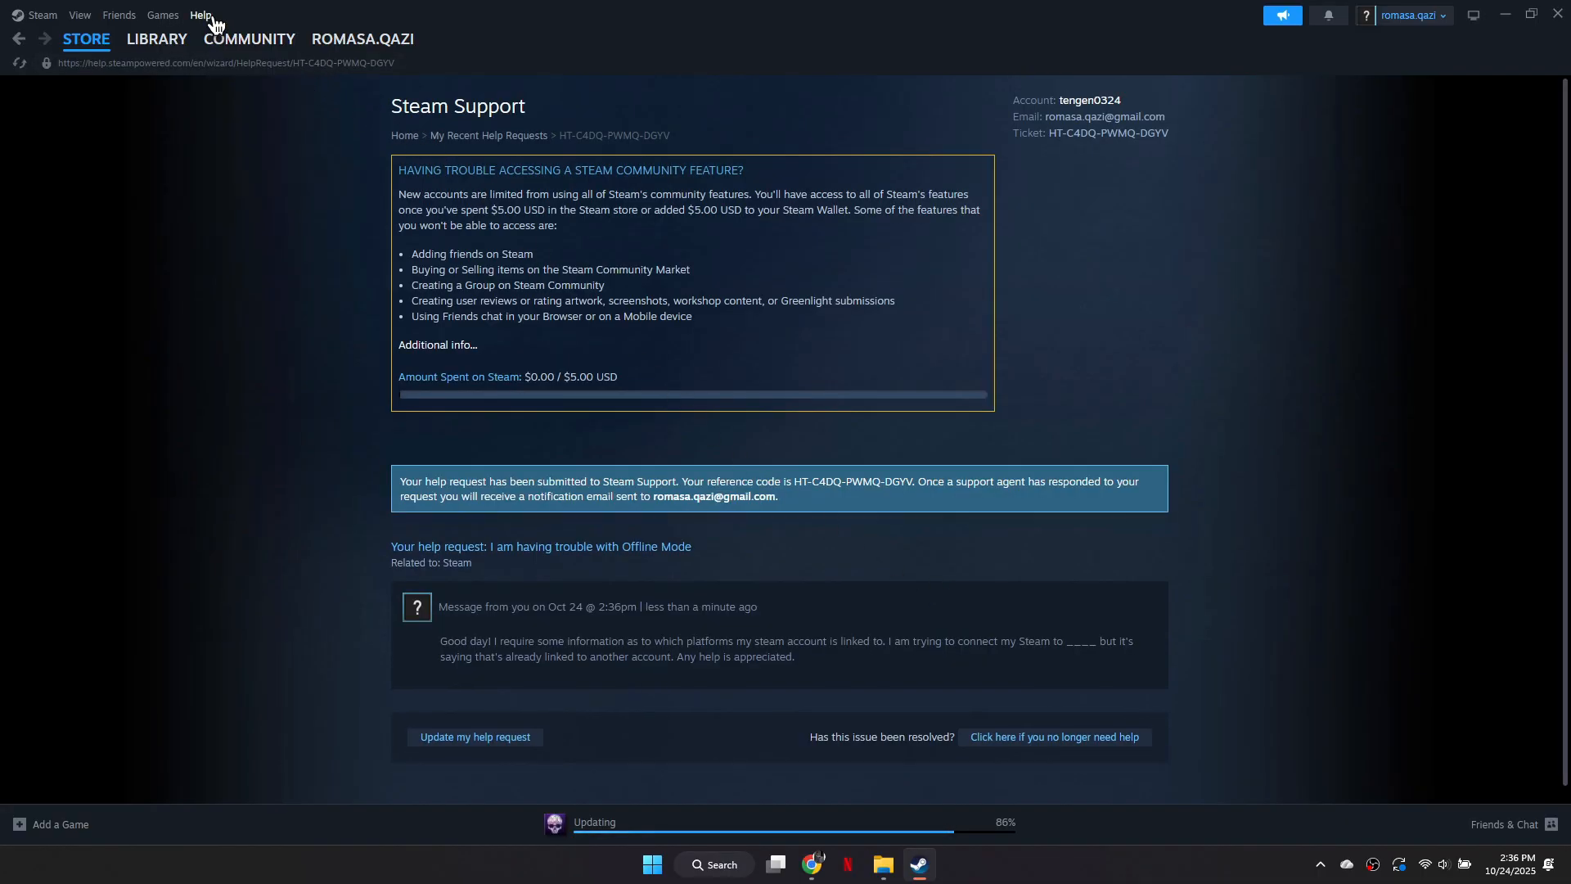
Step: View My Recent Help Requests showing the Offline Mode request as Open, created Oct 24
click(249, 39)
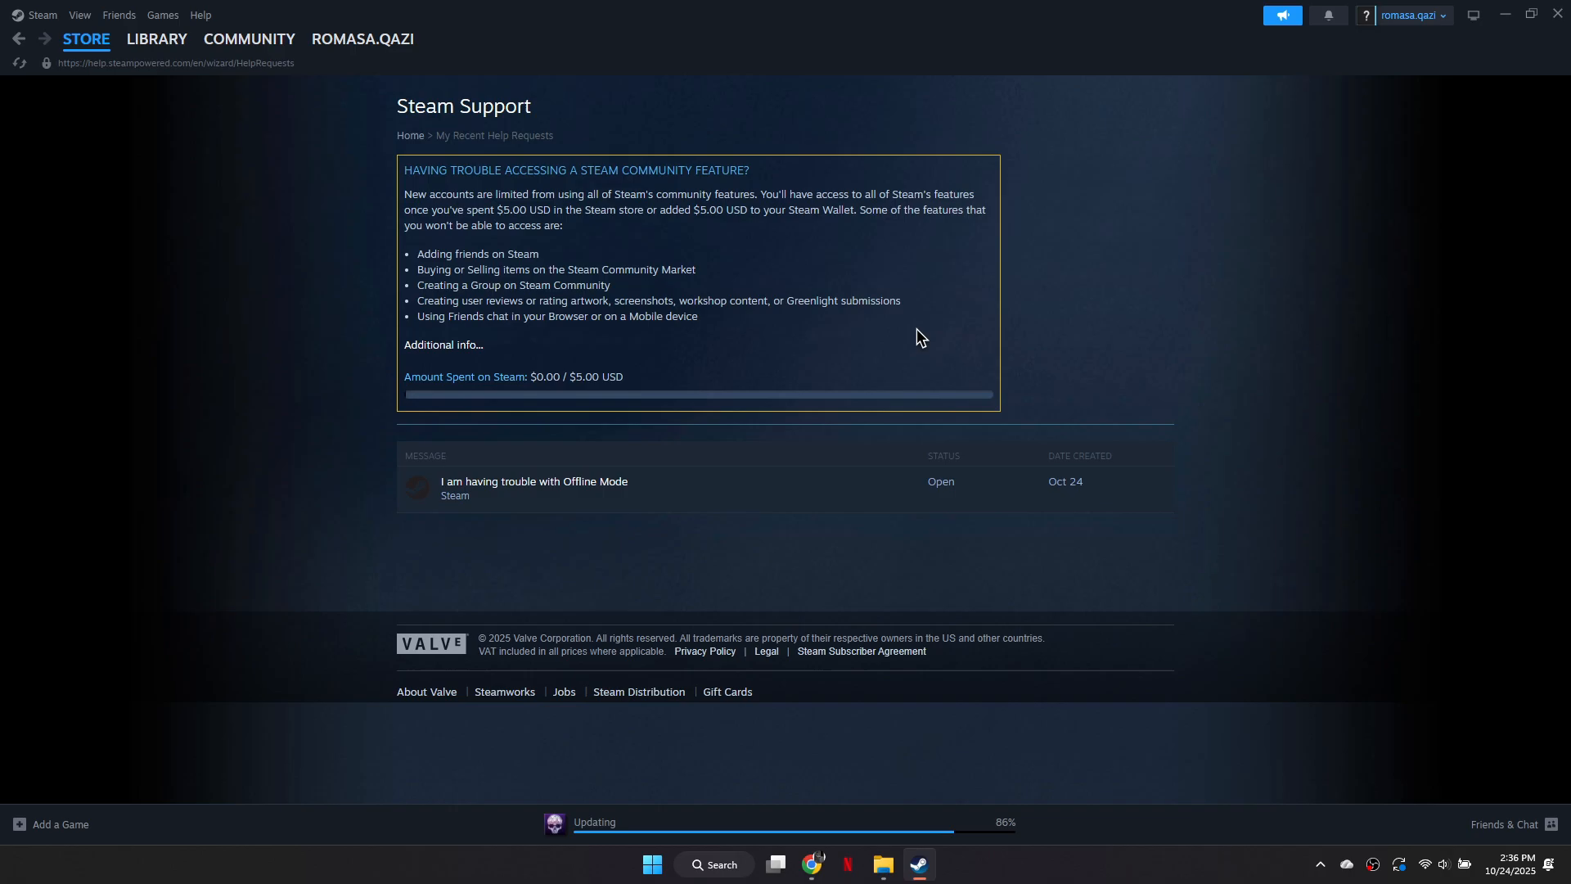
mouse_move(1293, 453)
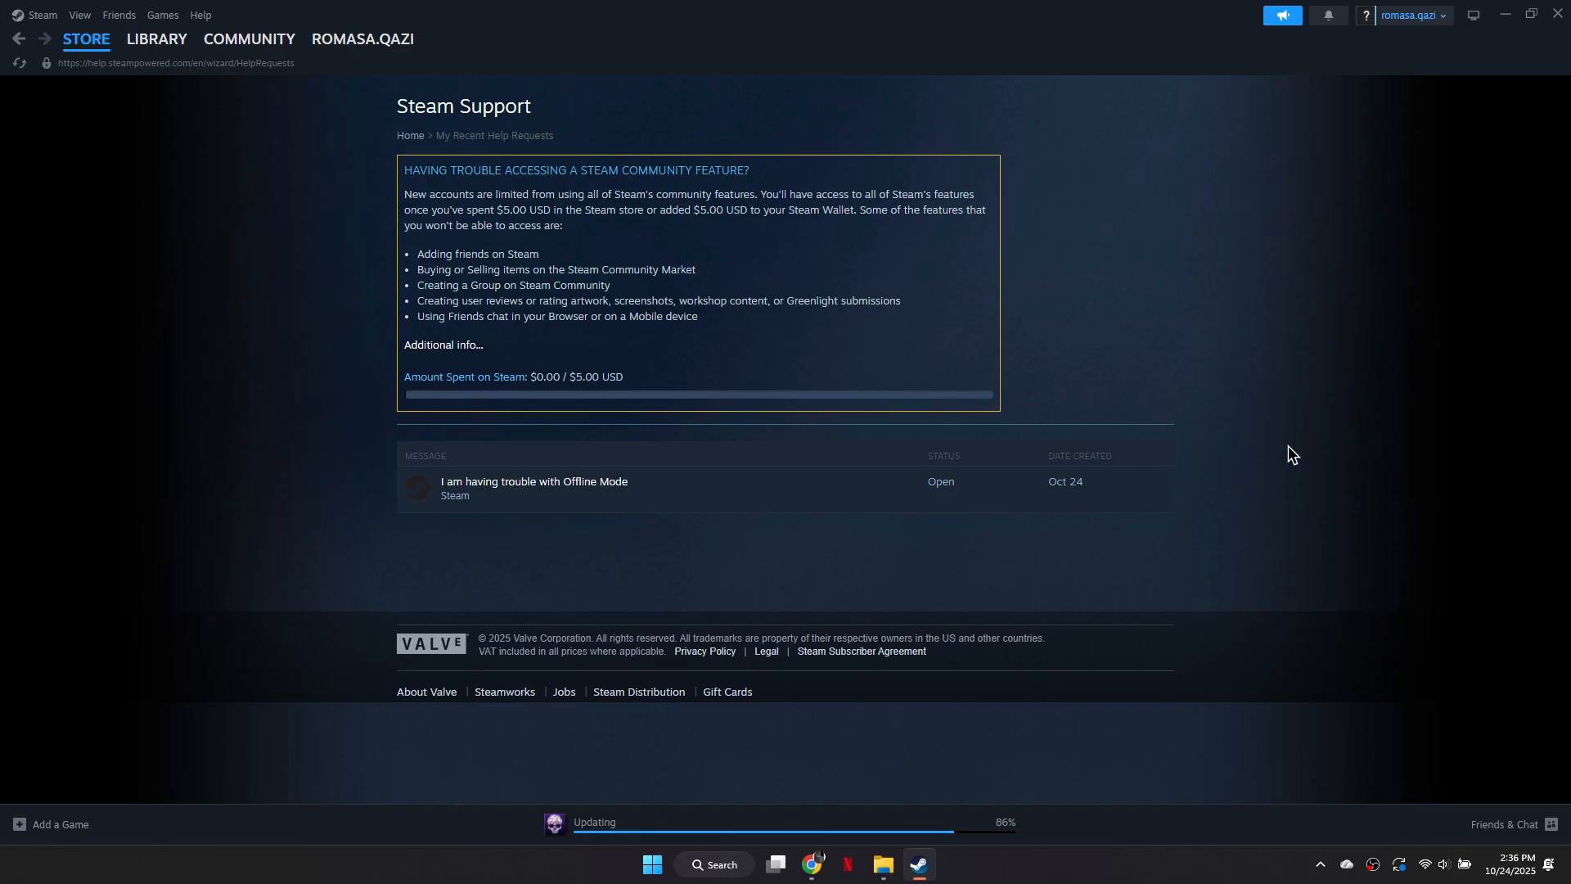